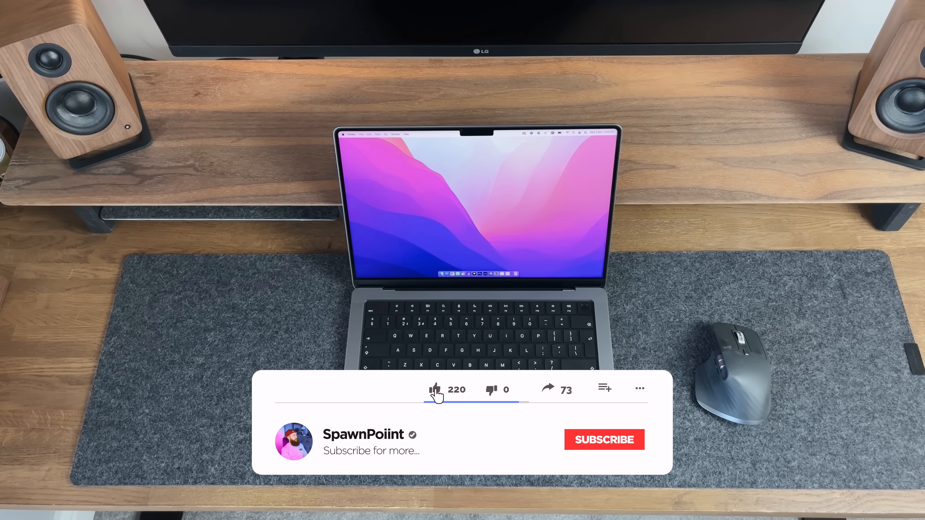
click(603, 440)
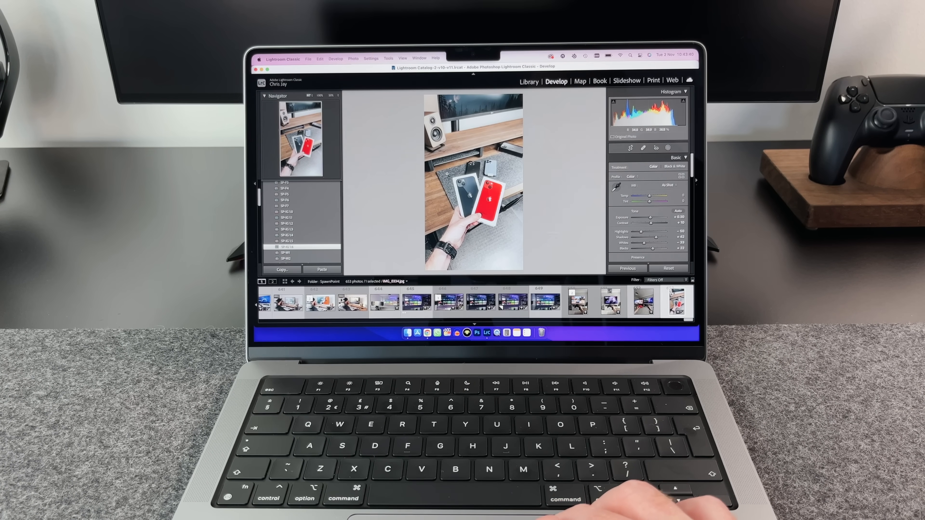
click(610, 303)
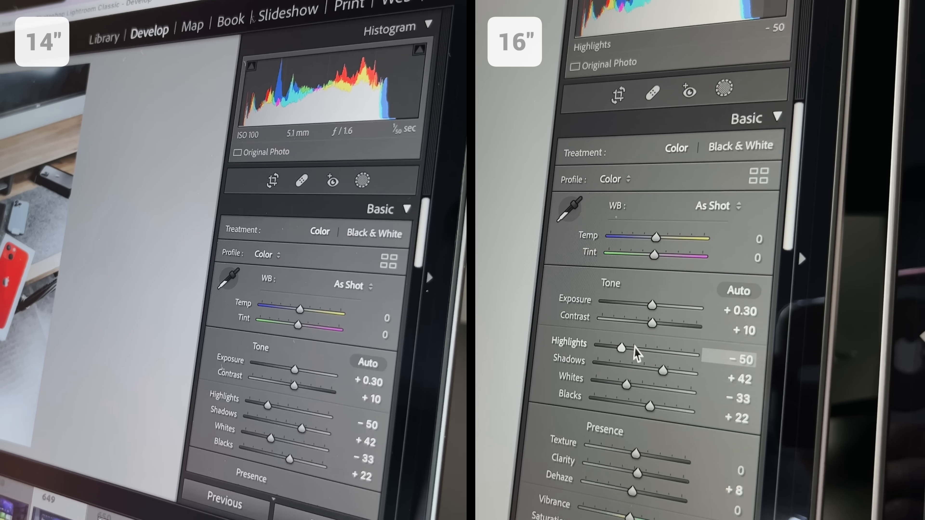
scroll(down, 3)
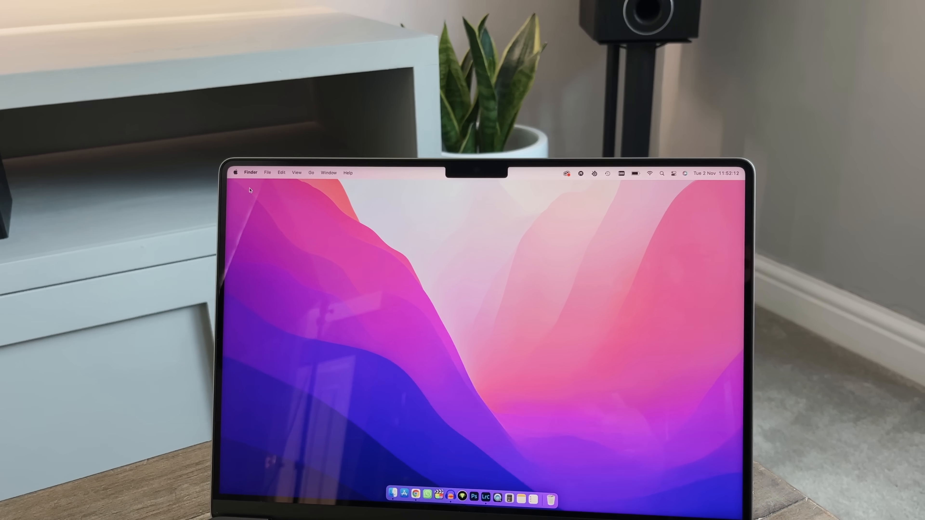
click(418, 451)
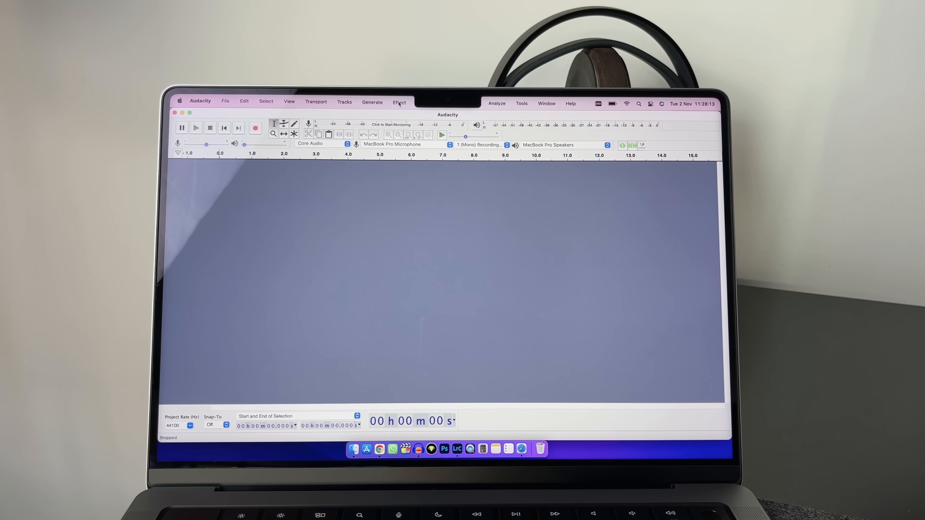
click(399, 102)
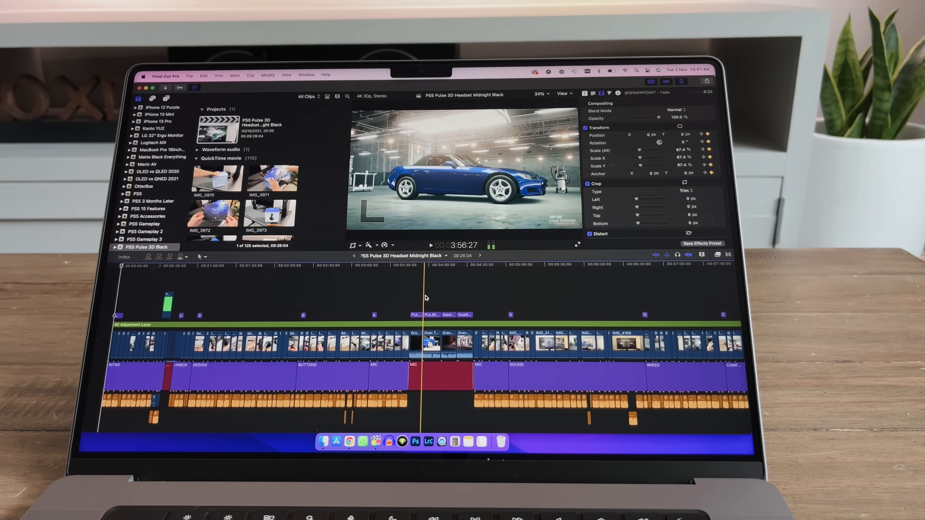
click(382, 300)
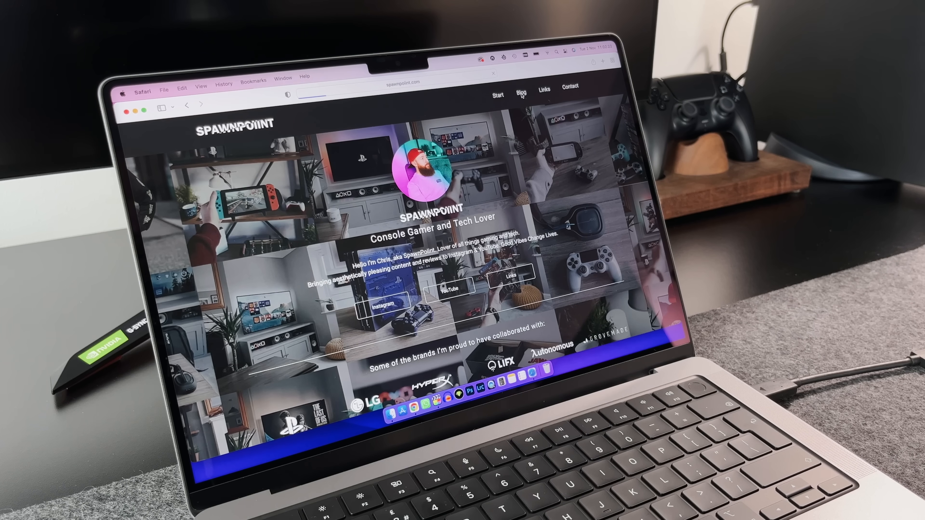
click(520, 92)
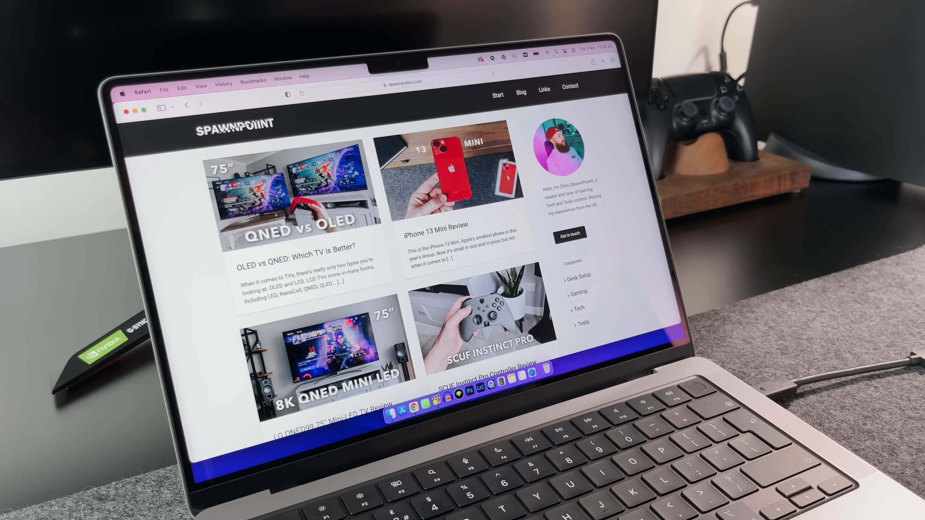
scroll(down, 3)
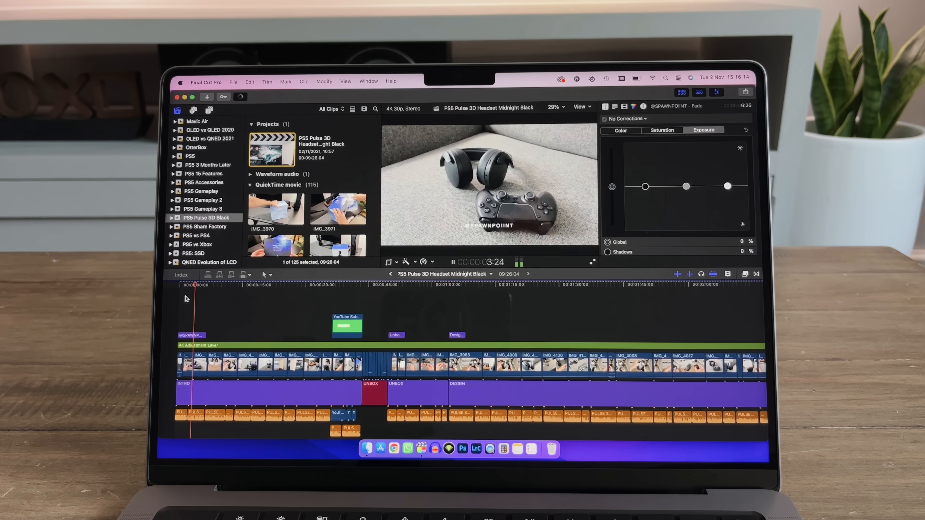
click(745, 91)
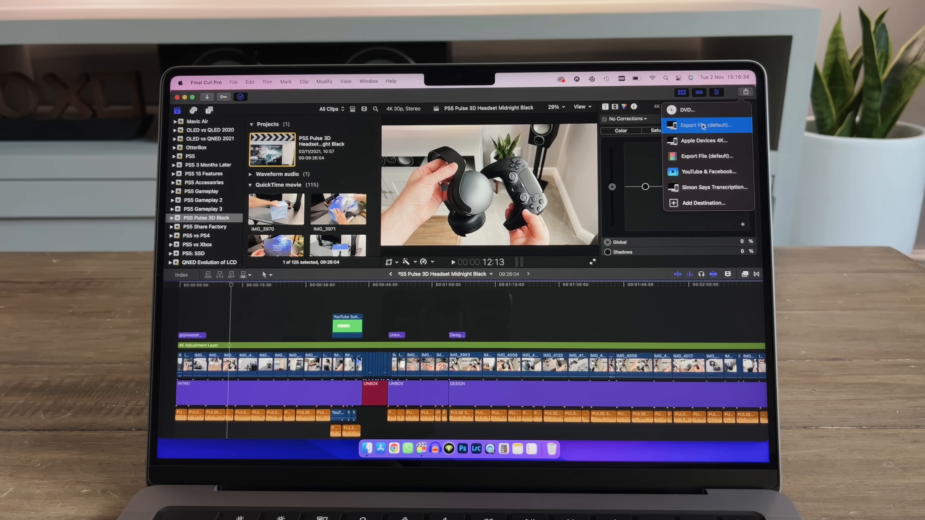
click(705, 124)
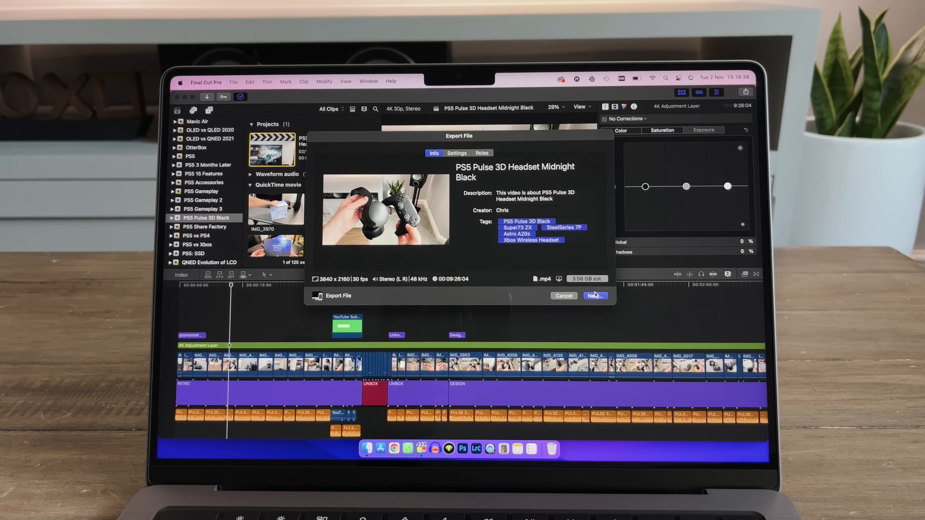
click(594, 295)
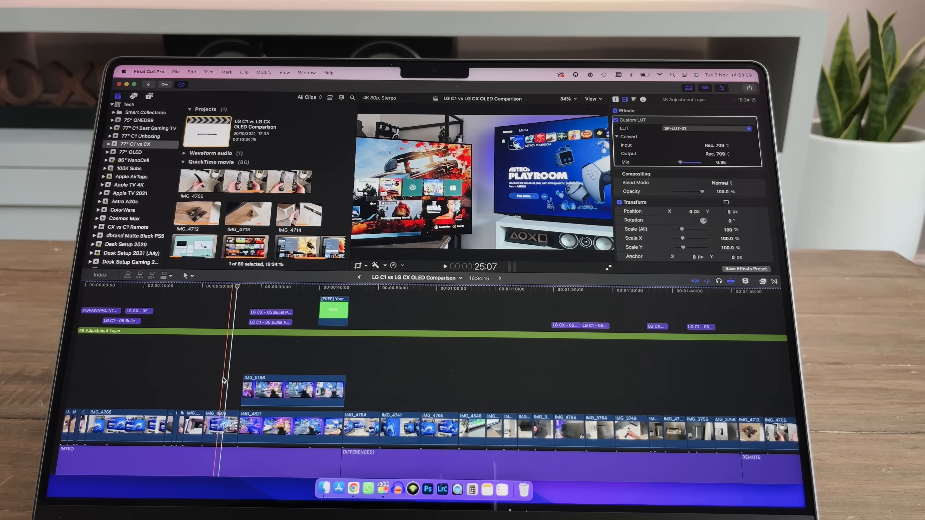
key(space)
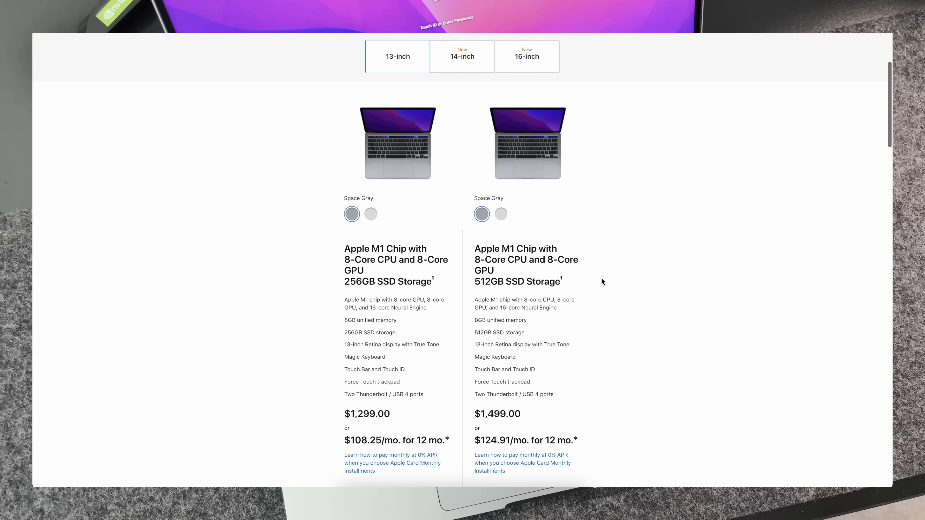
scroll(down, 3)
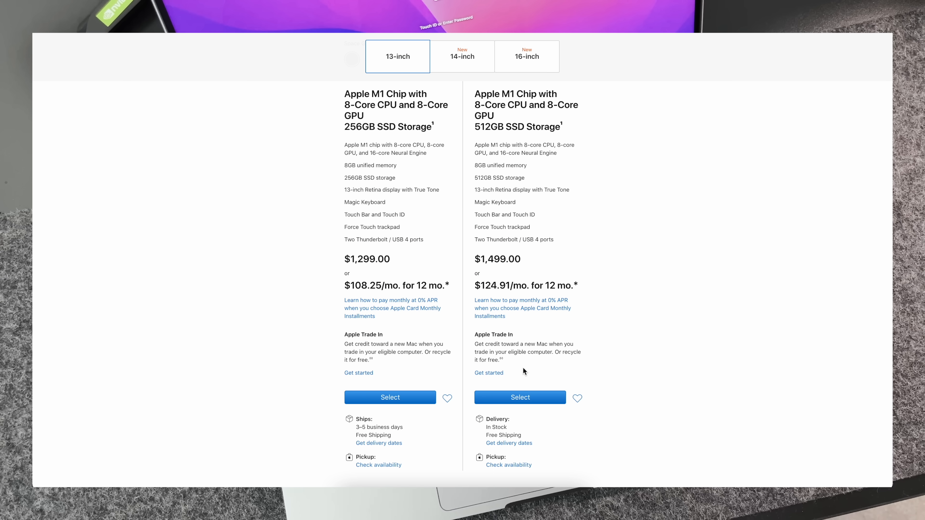
click(520, 397)
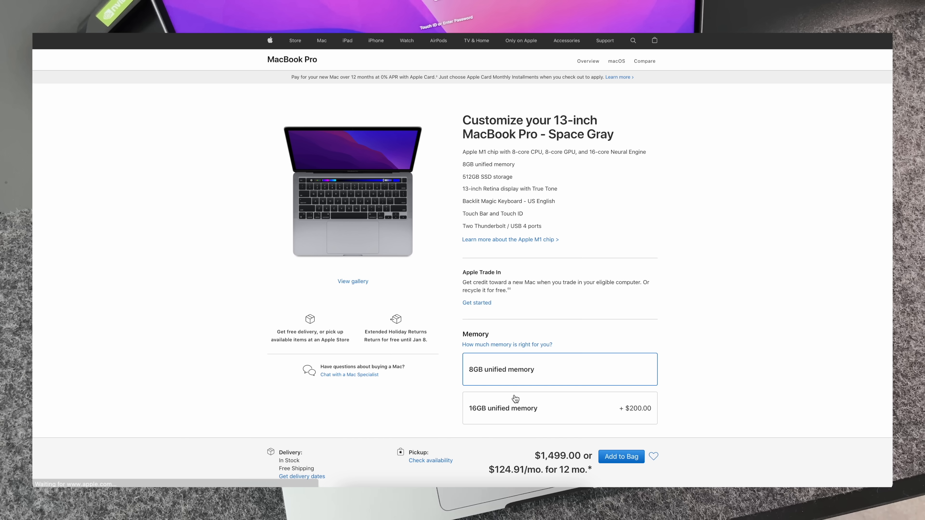
mouse_move(480, 175)
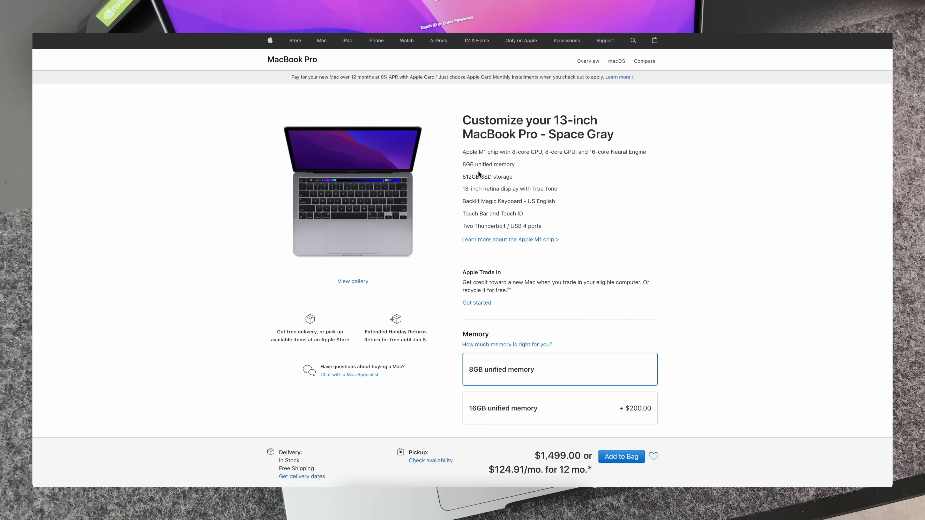
mouse_move(486, 330)
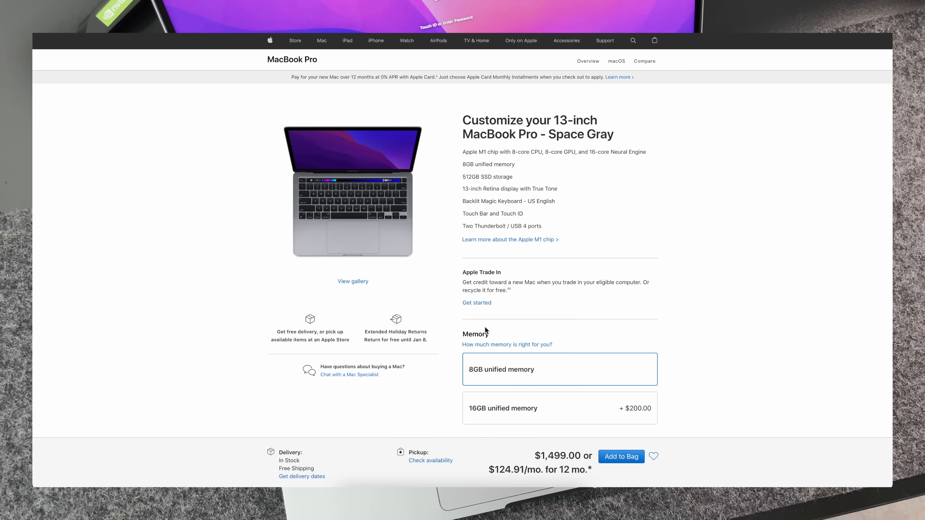
click(559, 407)
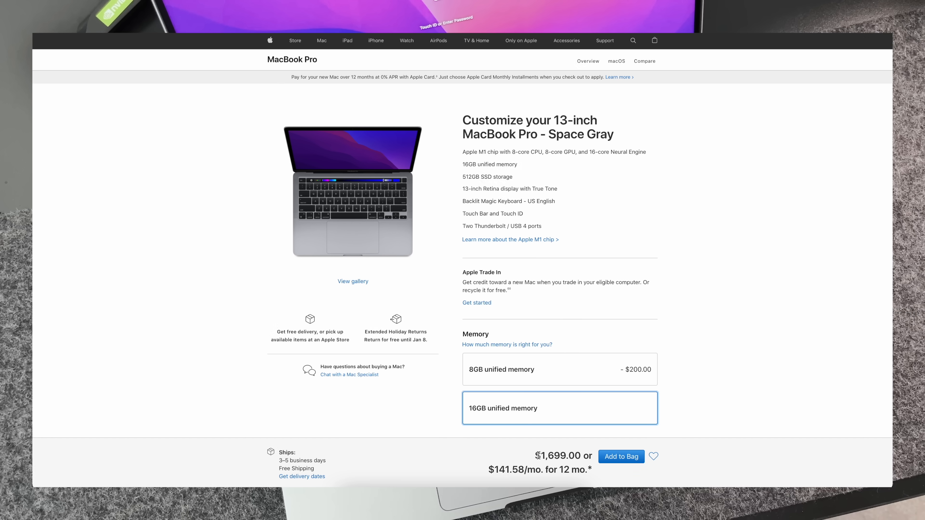
mouse_move(588, 456)
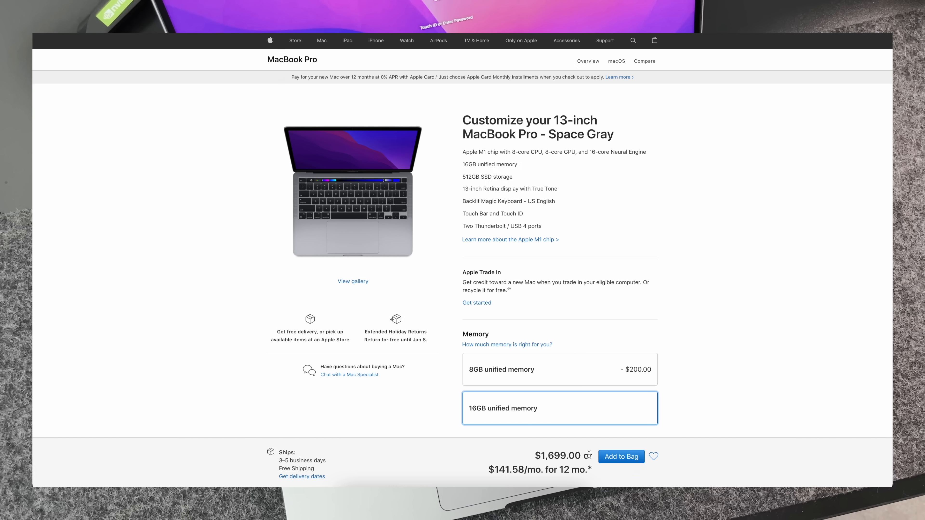